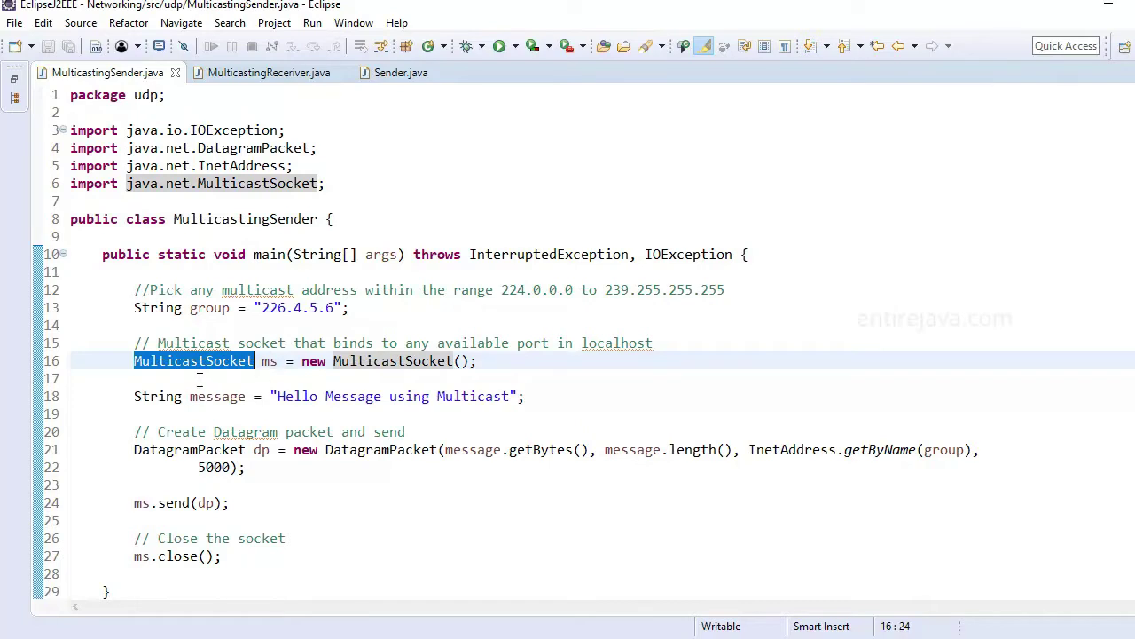
- Review the sender's DatagramPacket line, then the receiver's socket and joinGroup code
left_click(269, 361)
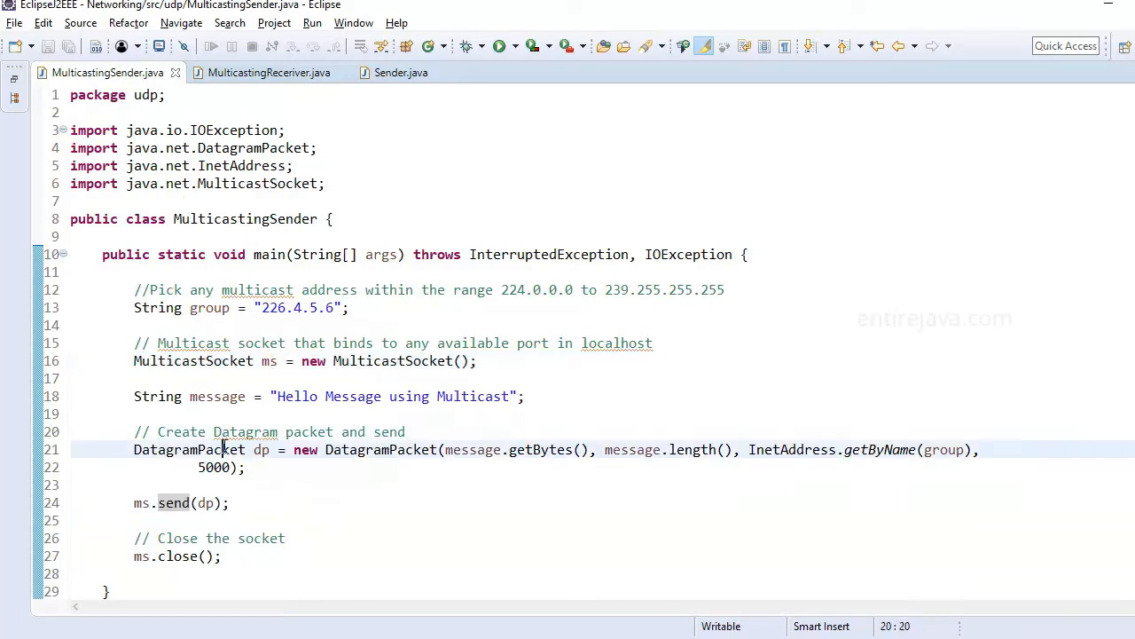
double_click(189, 449)
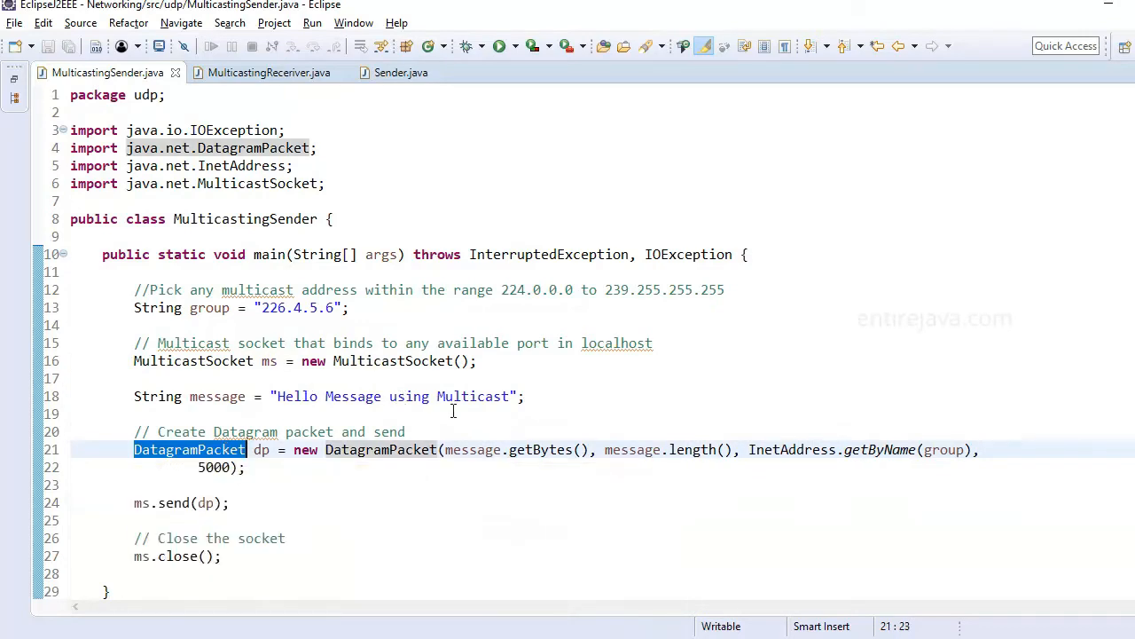
mouse_move(420, 432)
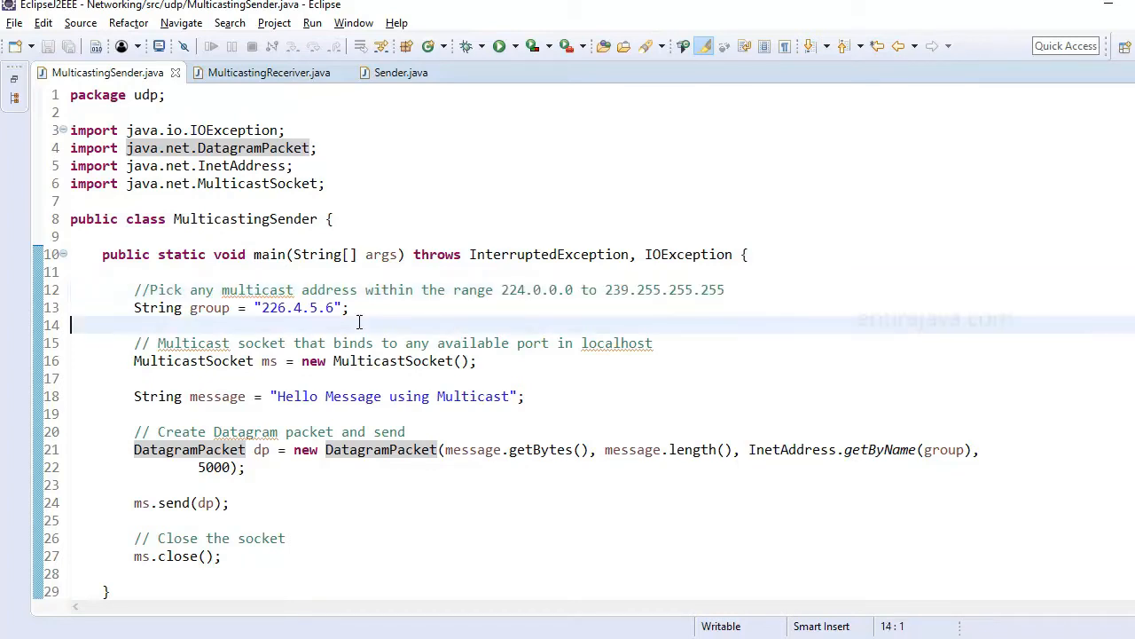
left_click(269, 72)
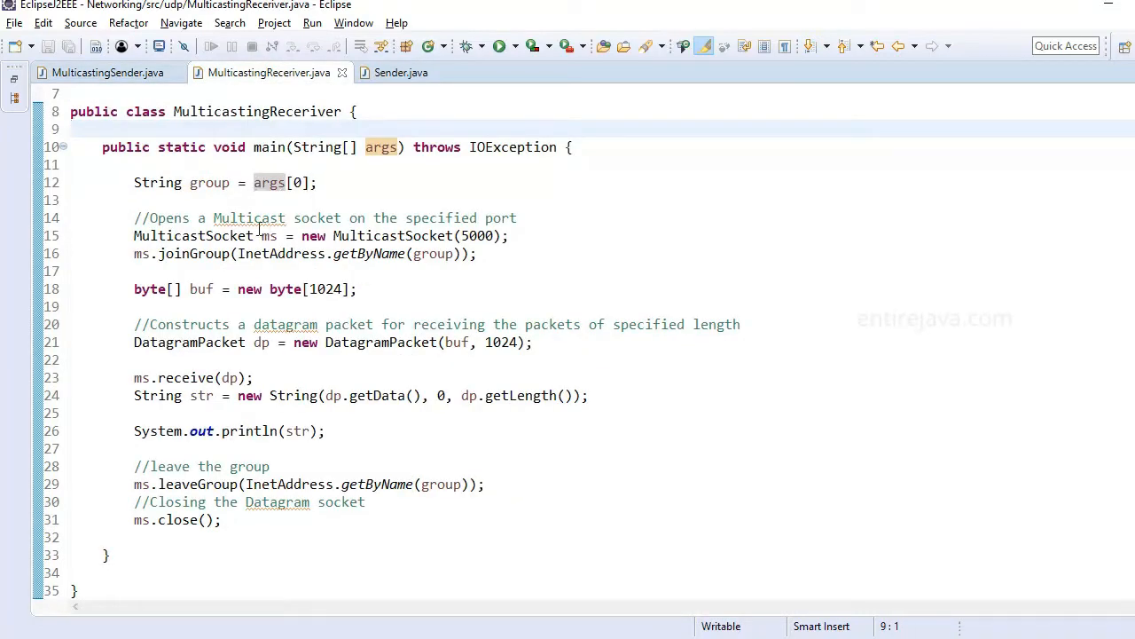
double_click(193, 235)
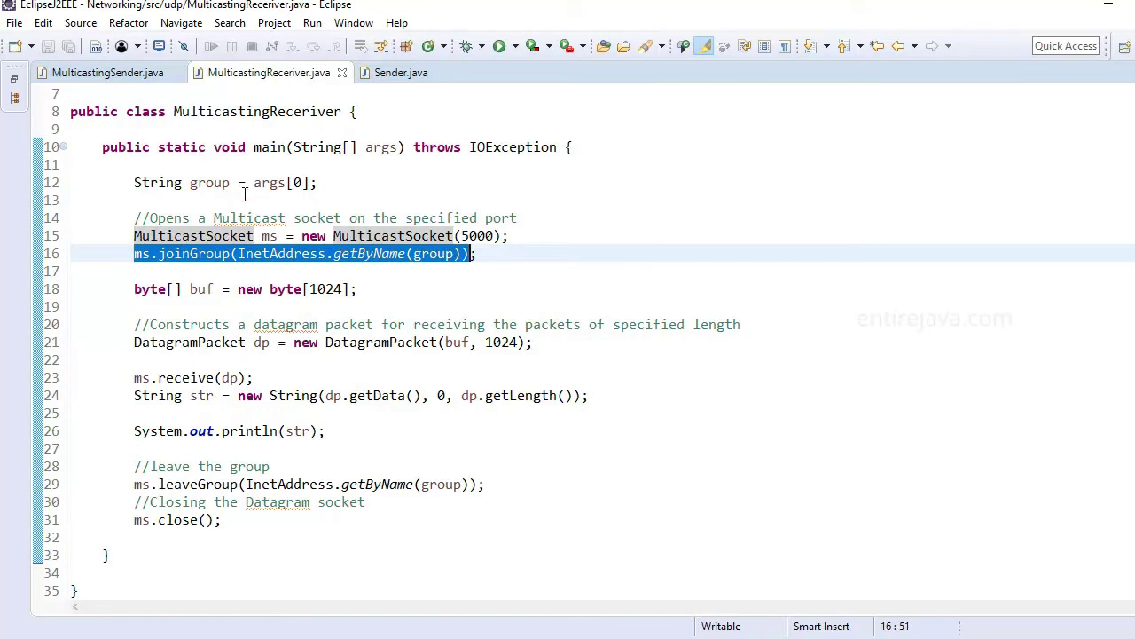
- Compare the sender's group address with the receiver's buffer and packet setup lines
left_click(107, 72)
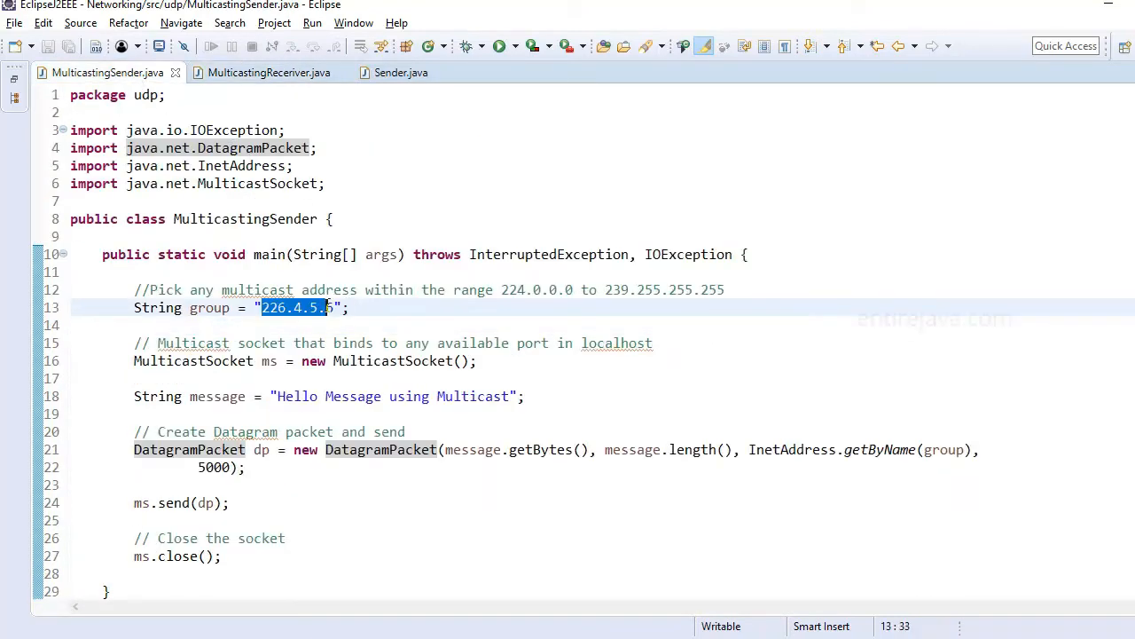
left_click(269, 72)
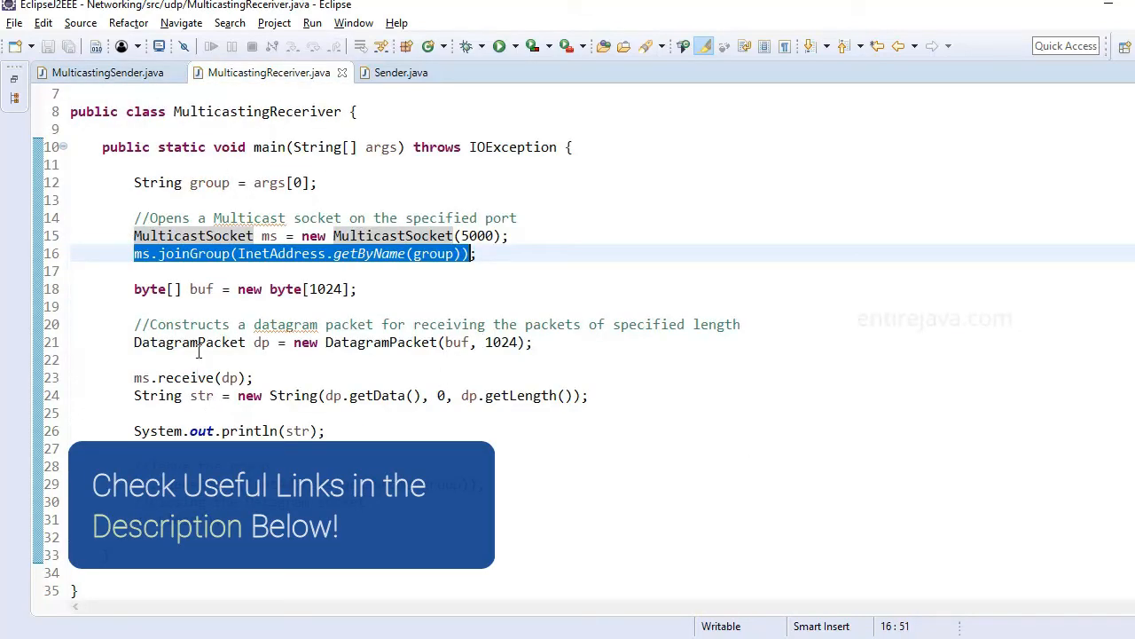
left_click(98, 72)
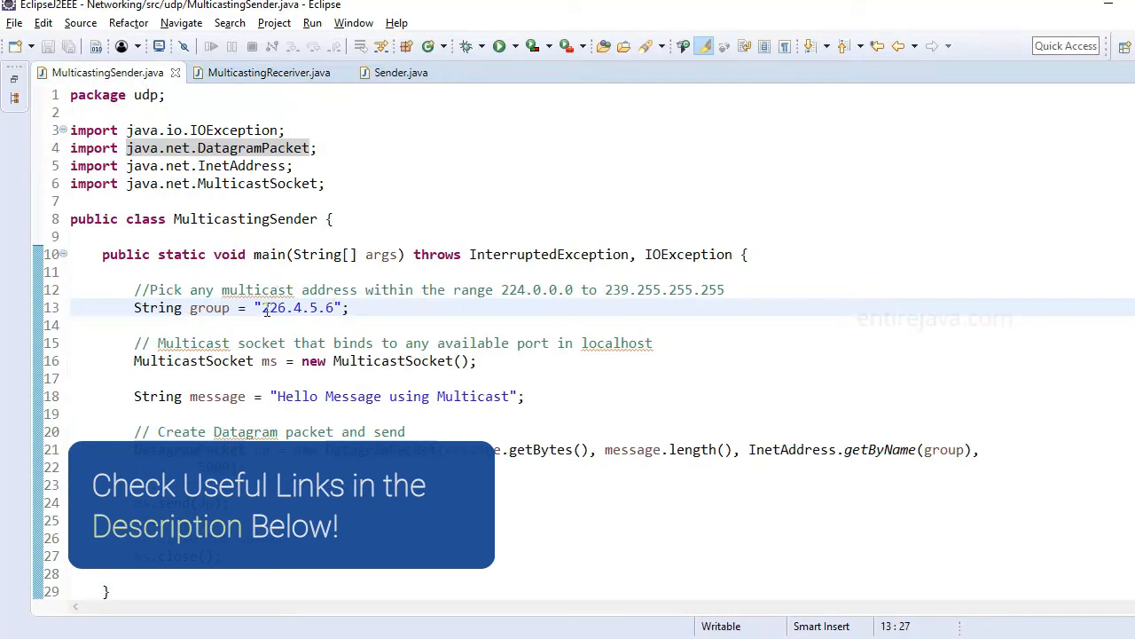
left_click(268, 72)
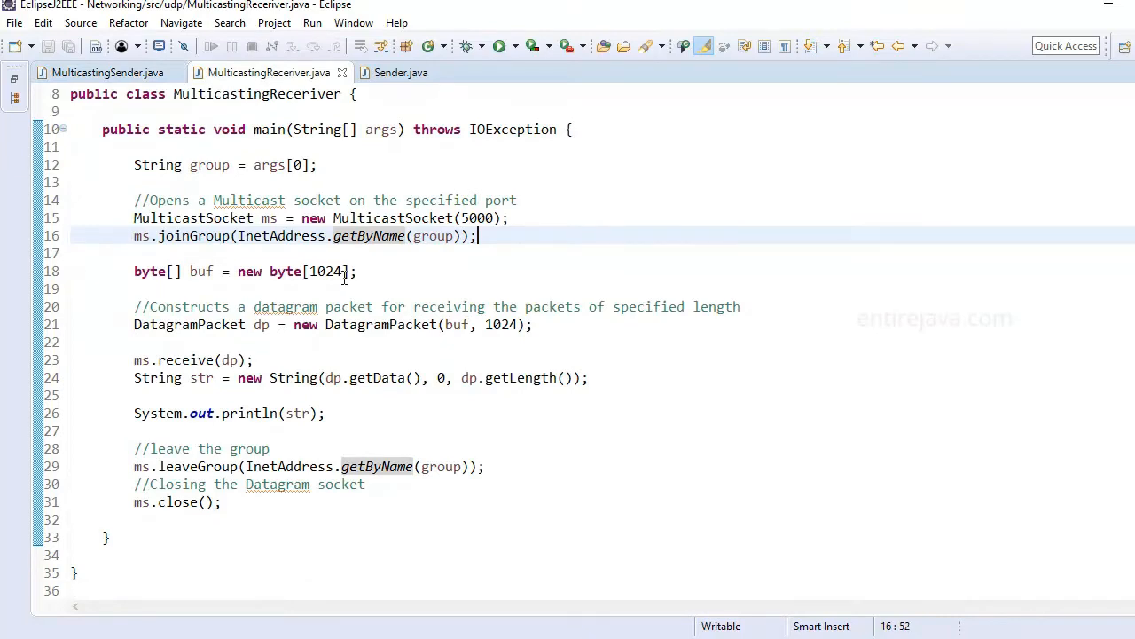
left_click_drag(134, 271, 253, 360)
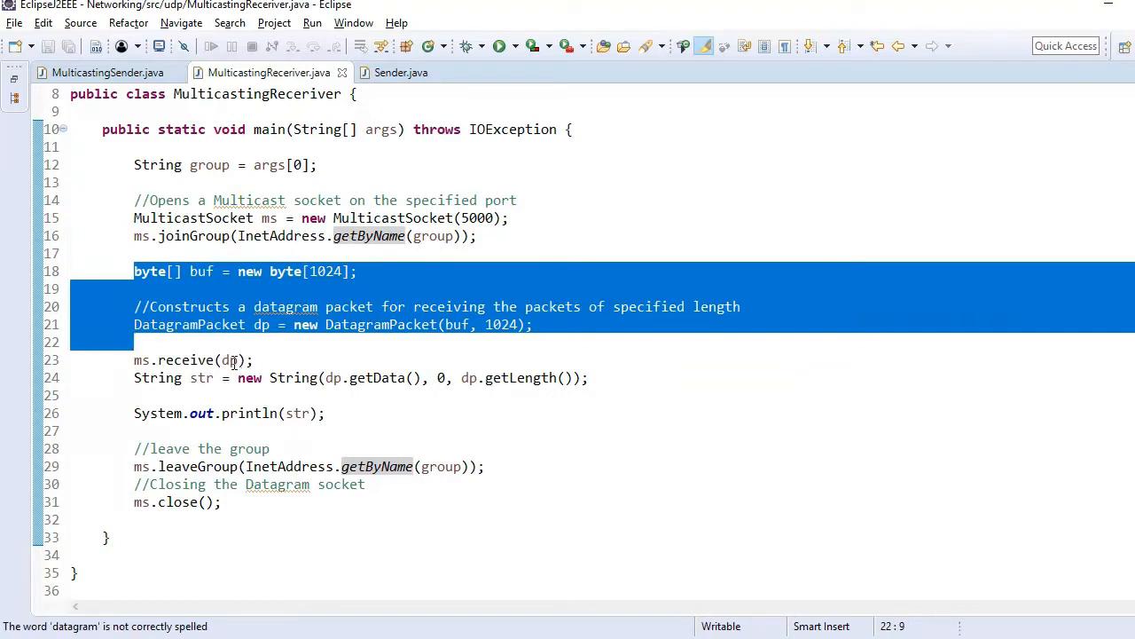
left_click(326, 412)
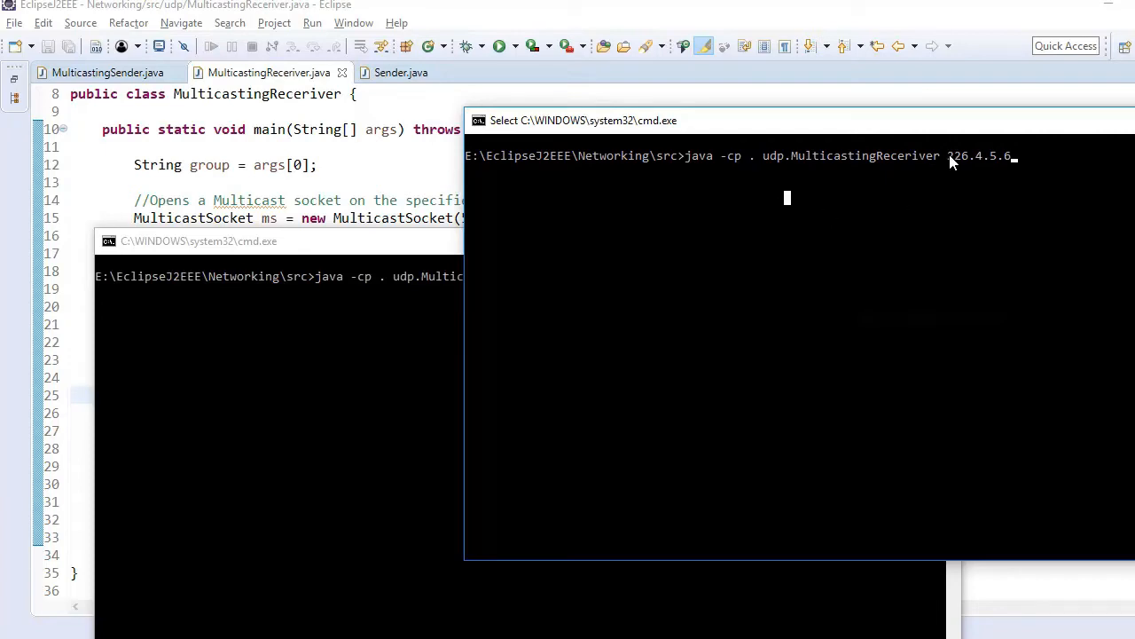
mouse_move(1017, 161)
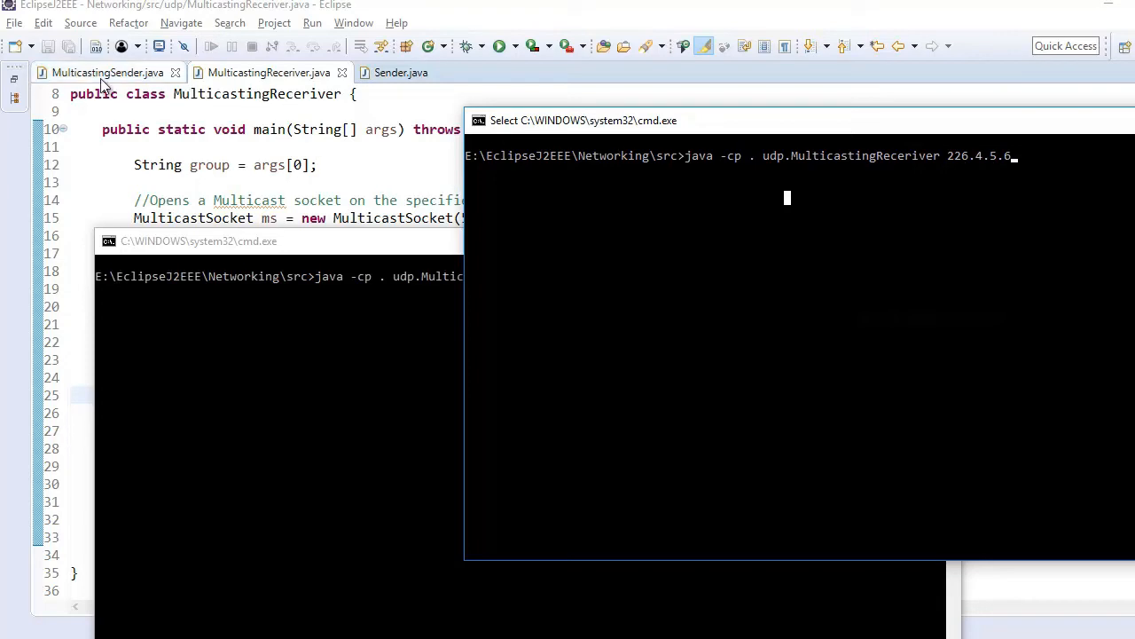
- Return to the MulticastingSender source, ready to run it against the two receivers
left_click(105, 72)
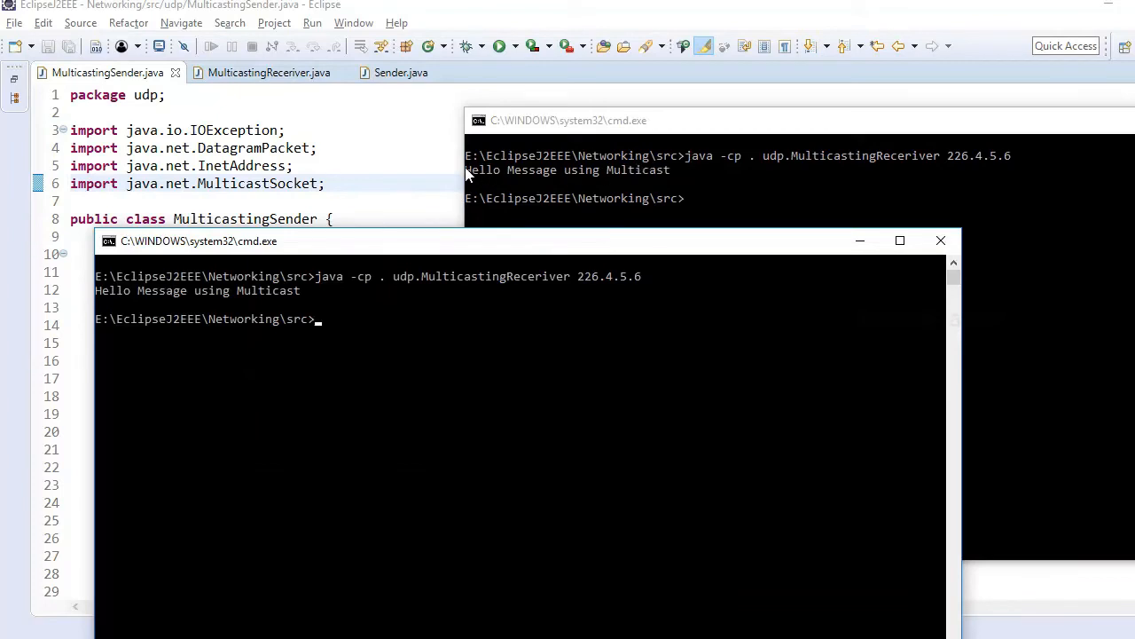
mouse_move(579, 282)
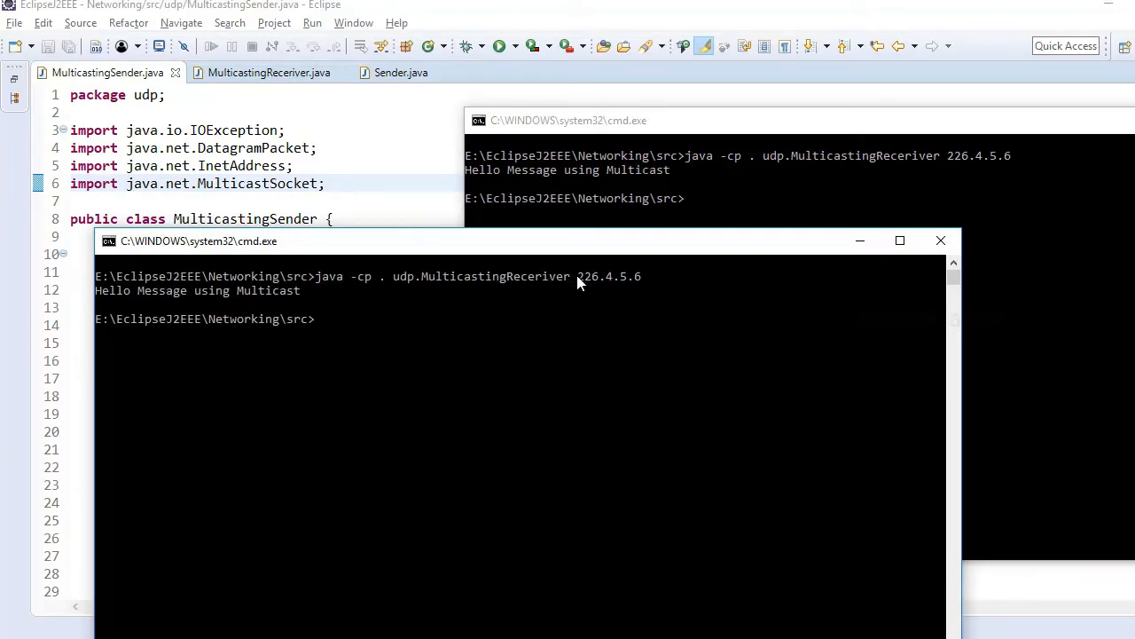
- Select the received message in a Command Prompt receiver window
double_click(612, 276)
type("java -cp . udp.MulticastingReceiver 226.4.5.10")
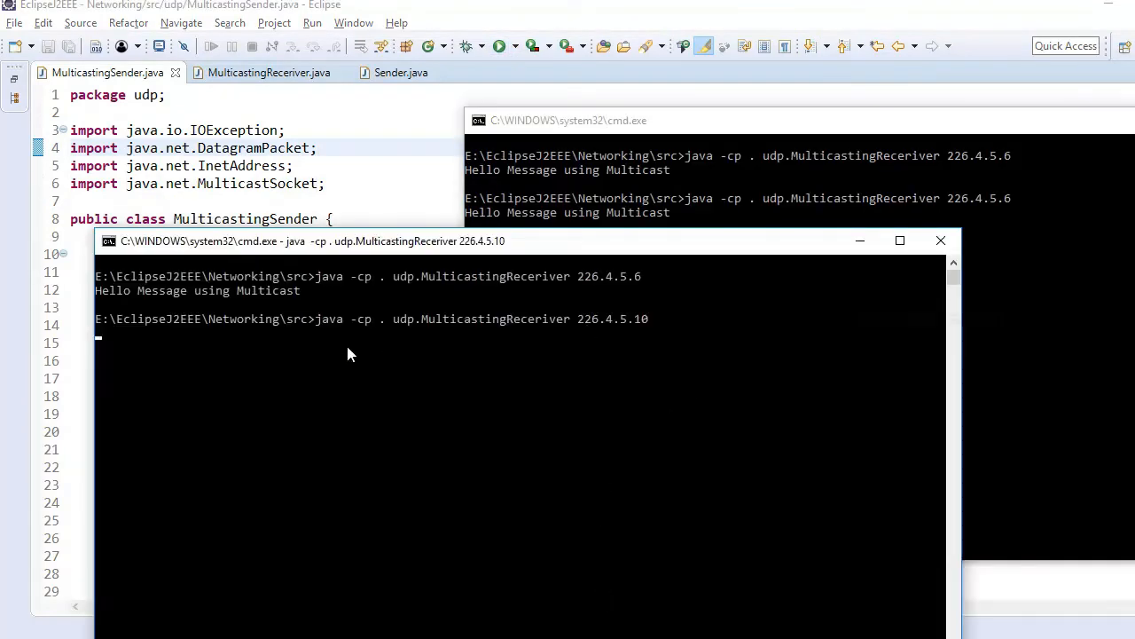
mouse_move(349, 333)
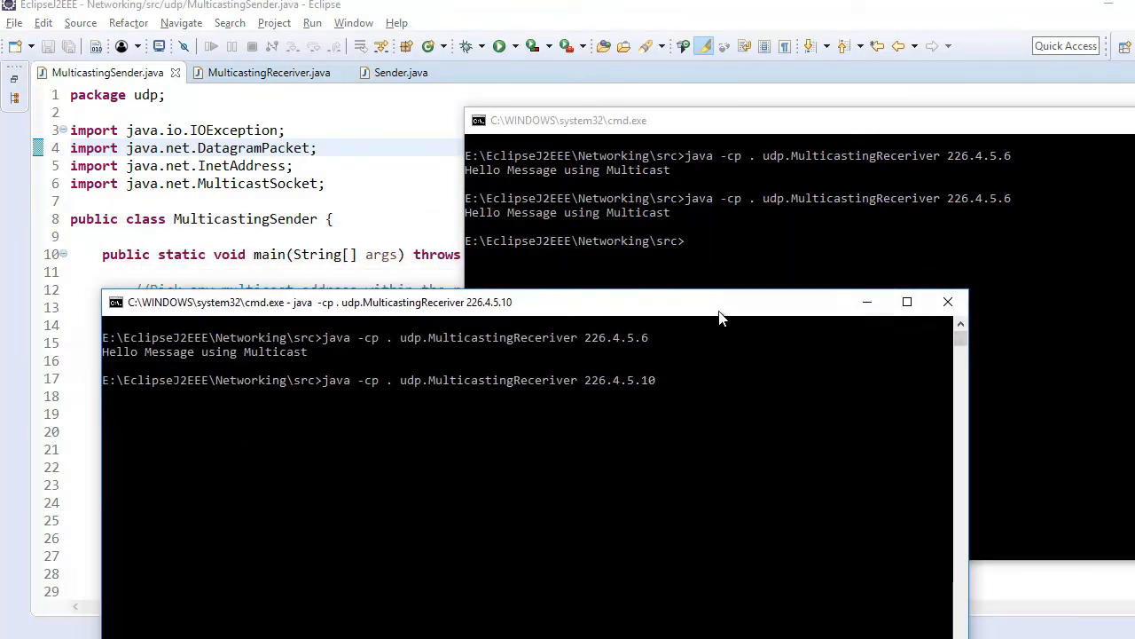
mouse_move(663, 410)
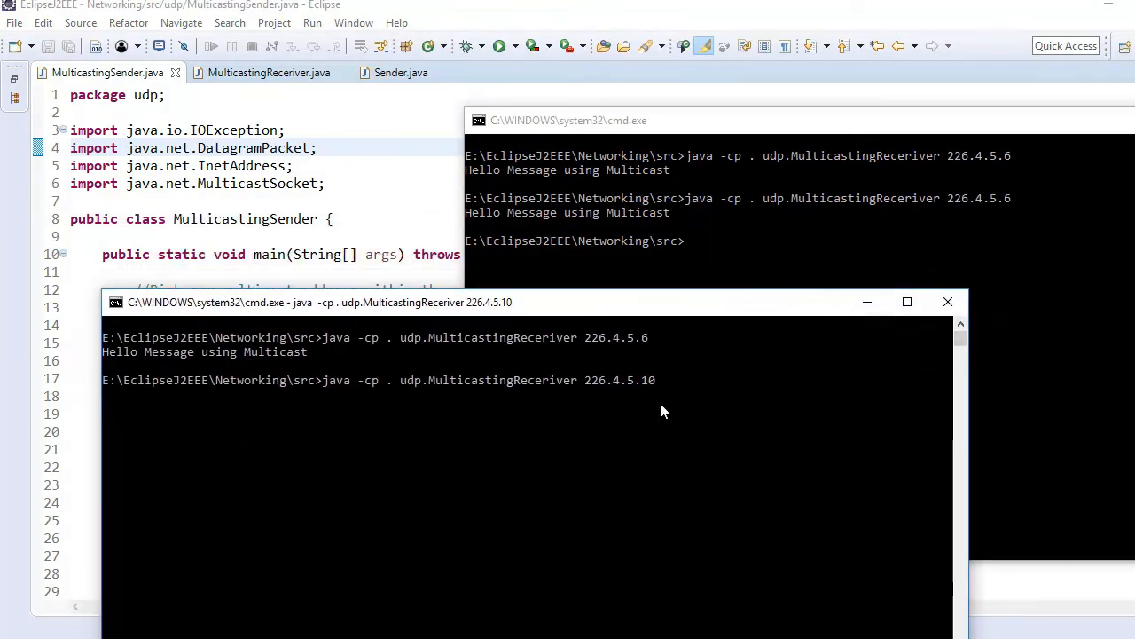